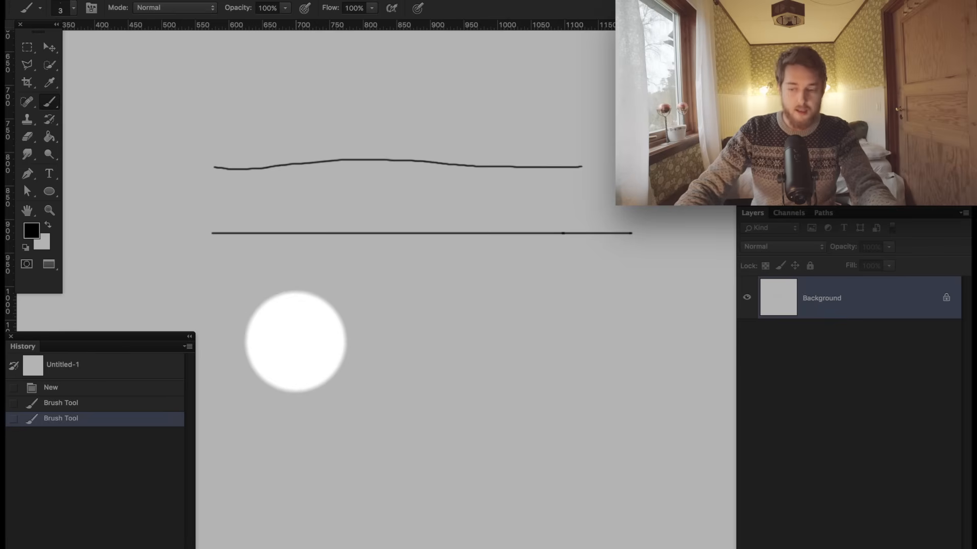
# Place a single brush dot on the canvas below the two existing lines as a start point
pyautogui.click(334, 339)
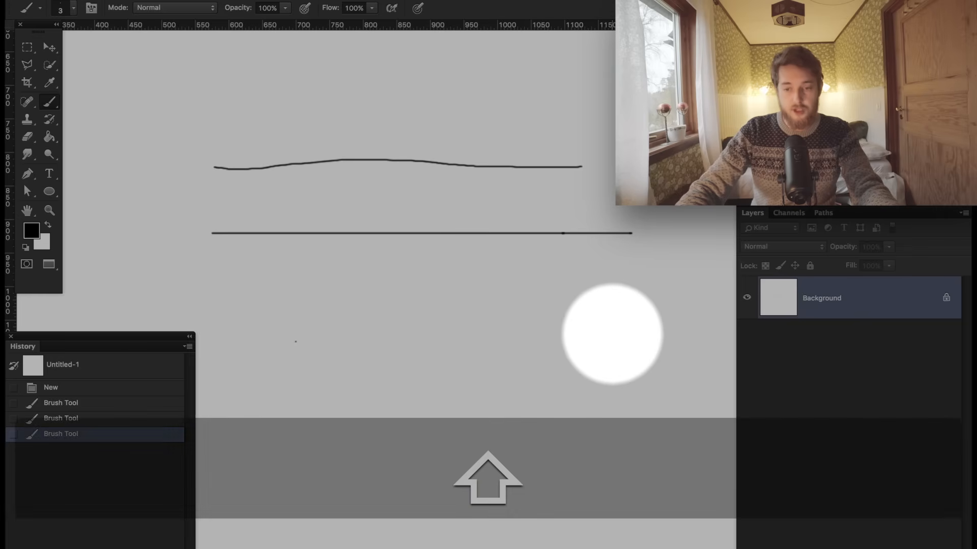
pyautogui.moveTo(593, 368)
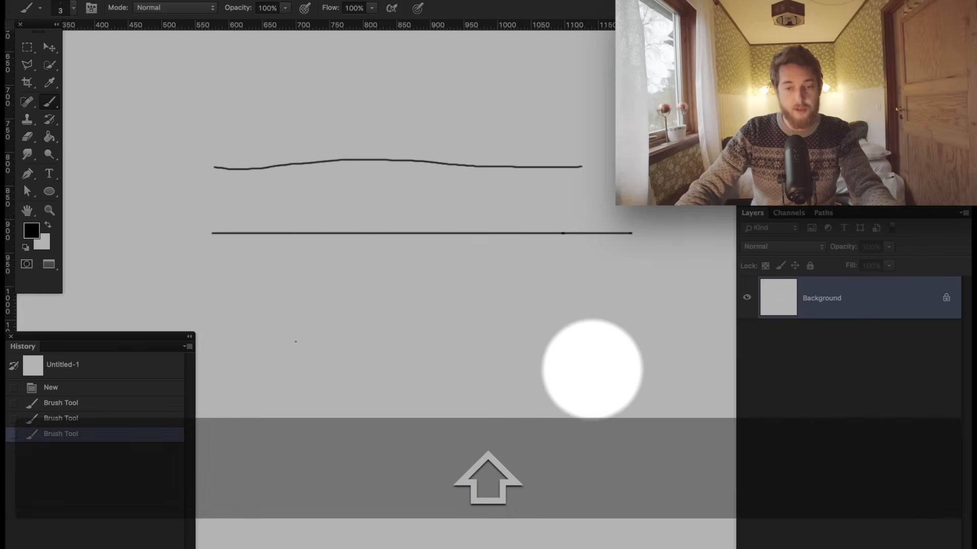